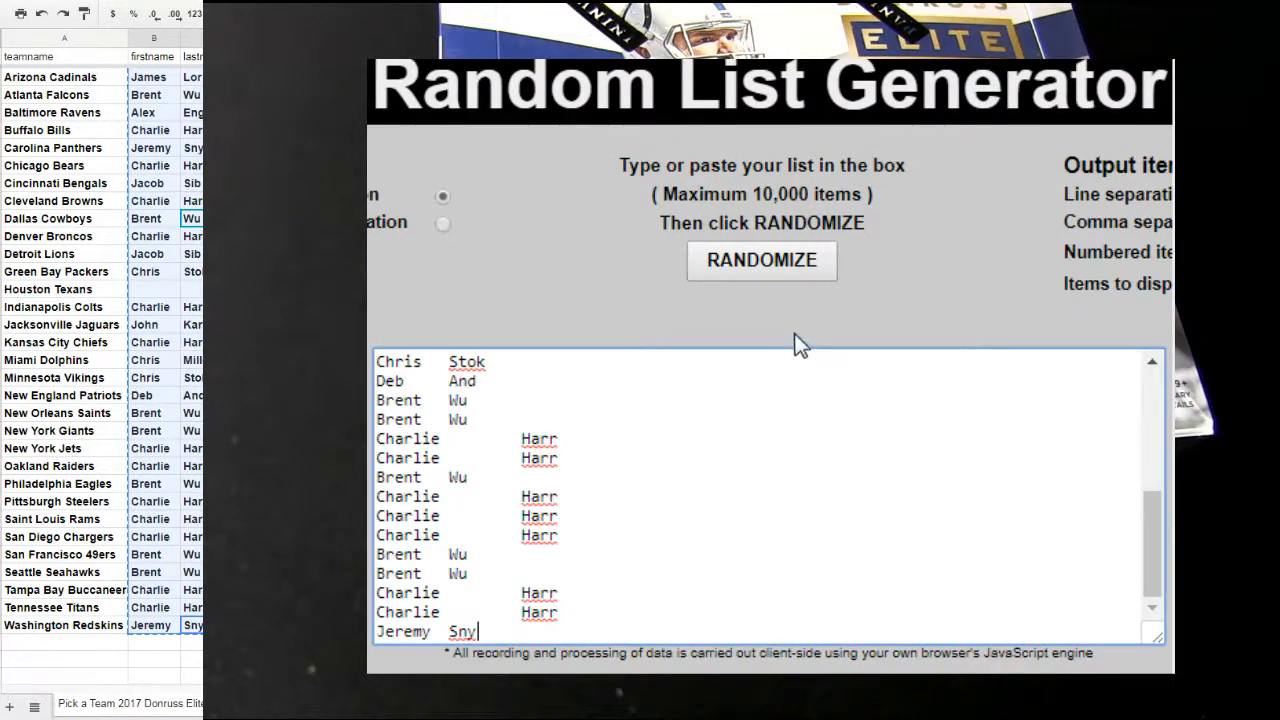
Clear the pasted first and last names from the list input box.
{"action": "left_click", "coordinate": [760, 260]}
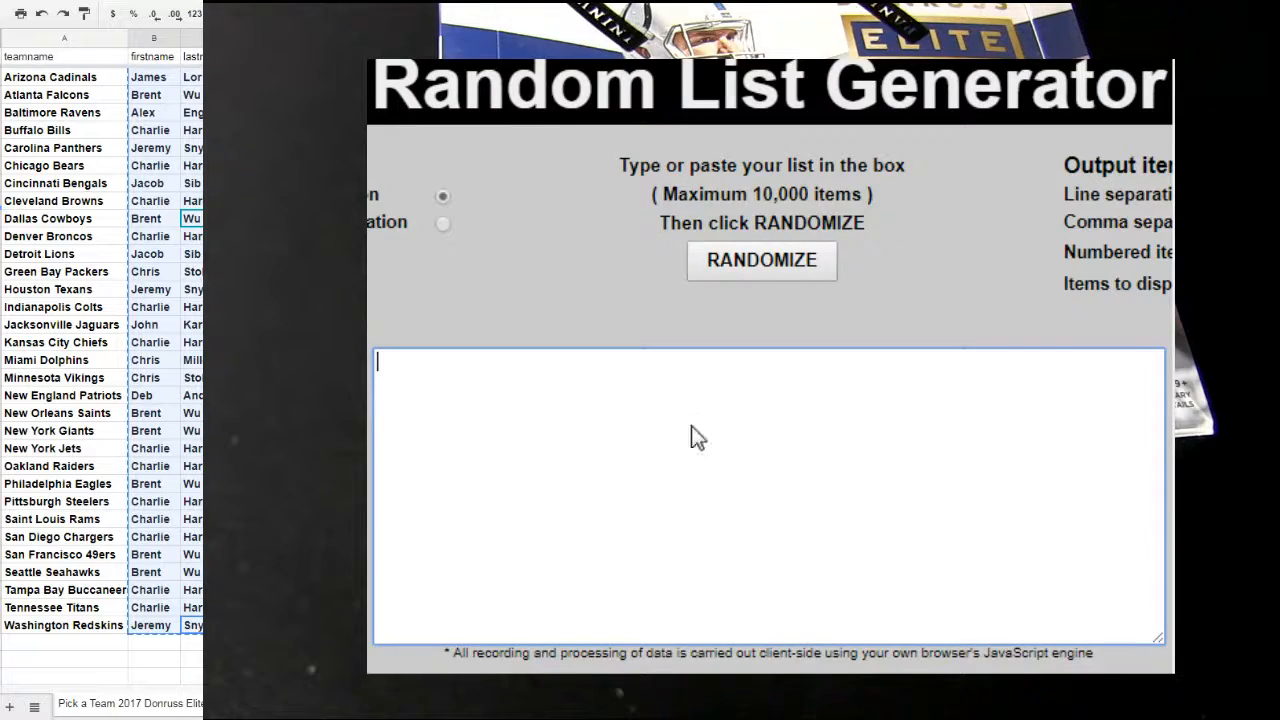
Shuffle the re-entered names into a random order with Randomize.
{"action": "left_click", "coordinate": [760, 260]}
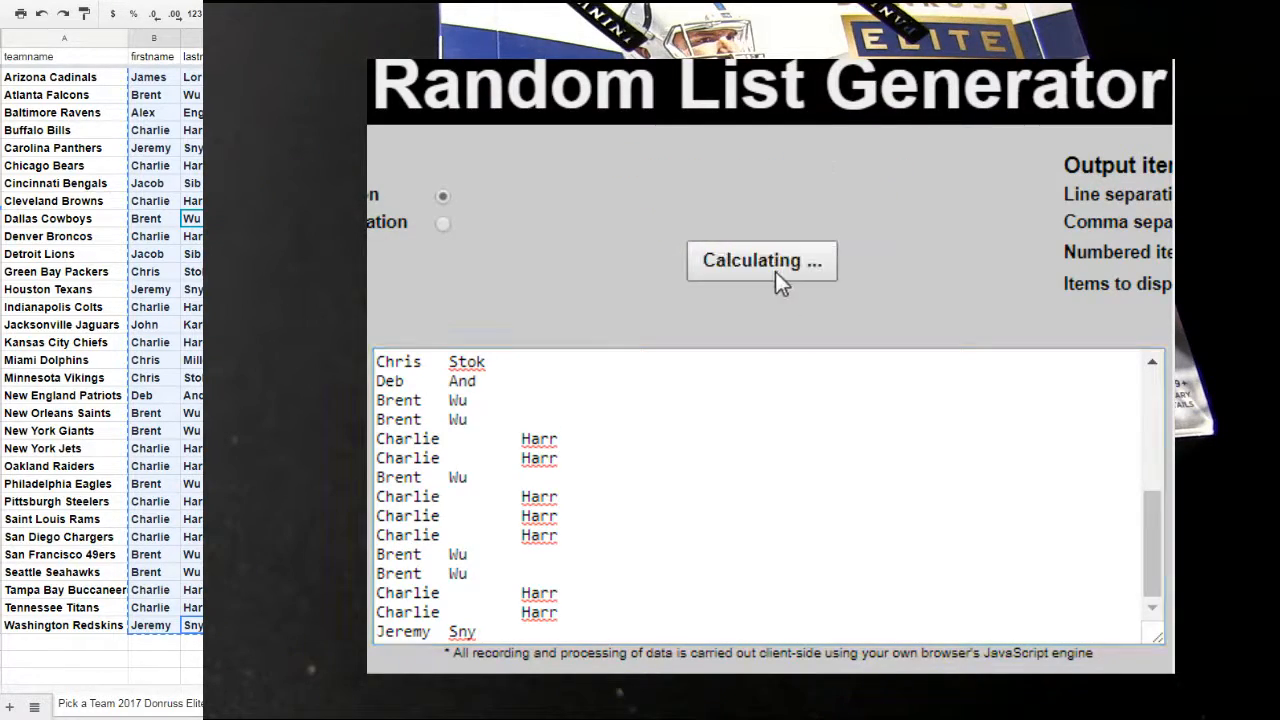
{"action": "left_click", "coordinate": [760, 260]}
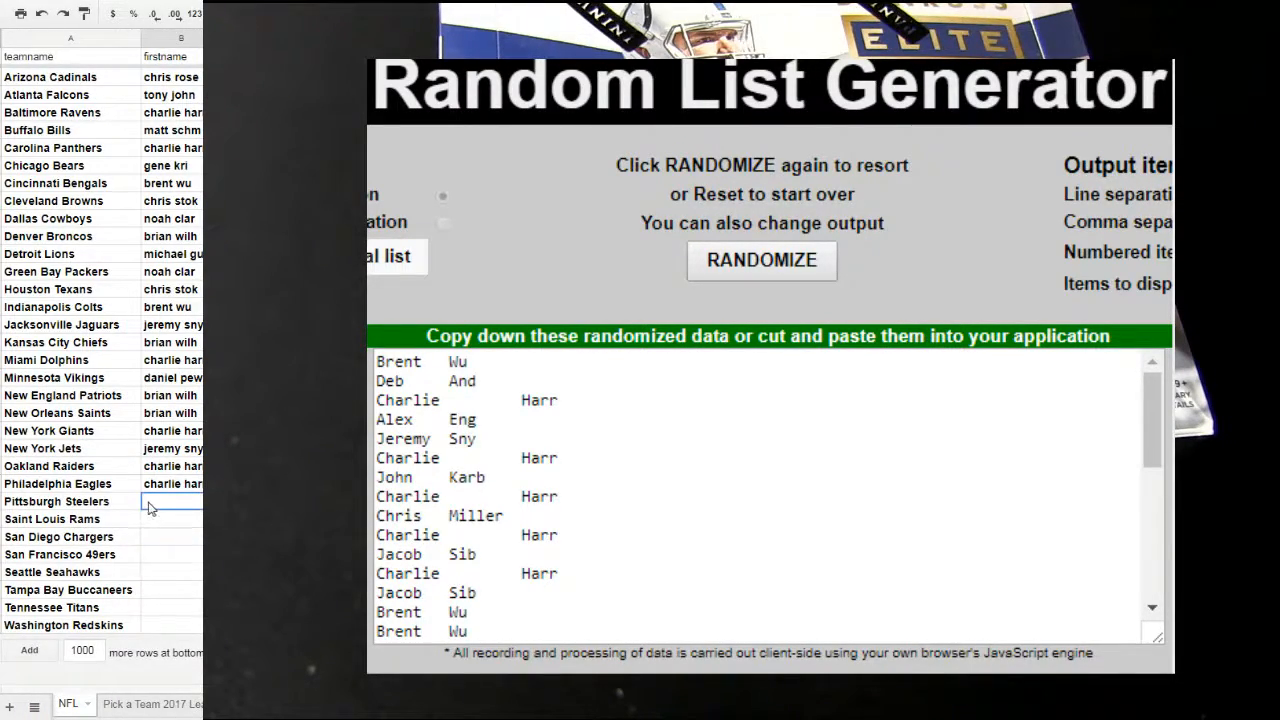
{"action": "type", "text": "Brent Wu"}
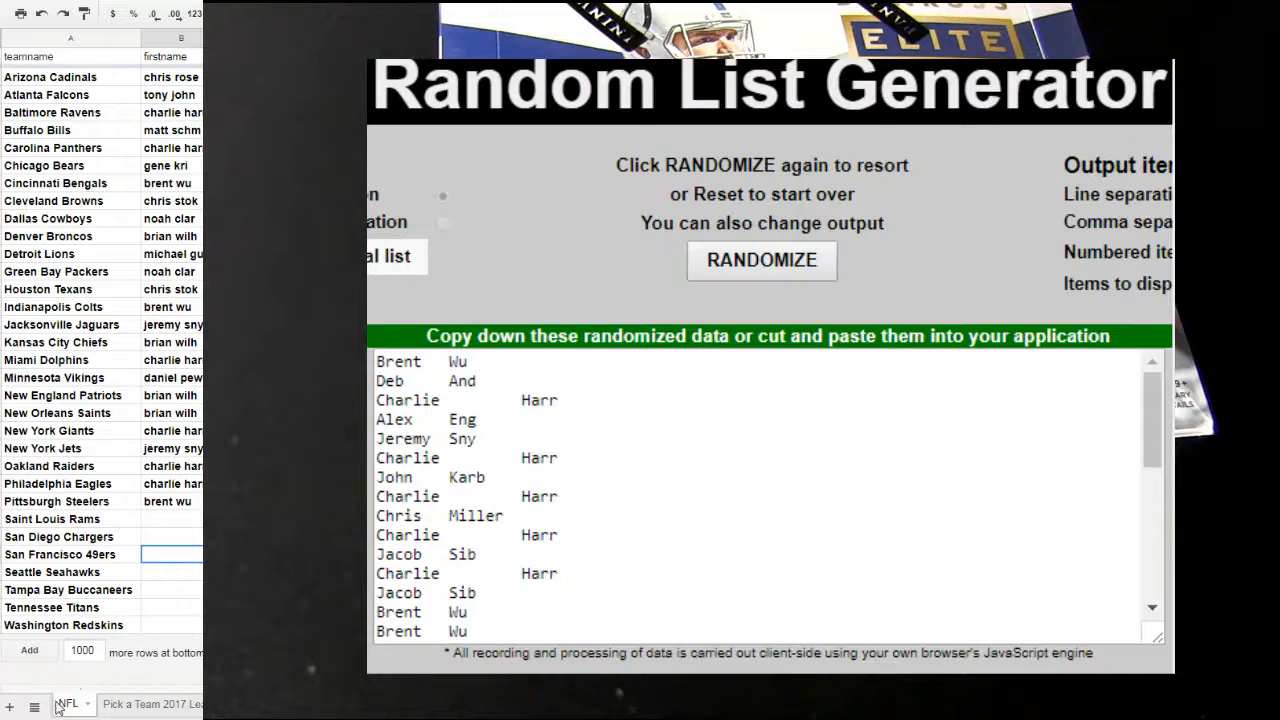
{"action": "left_click", "coordinate": [66, 704]}
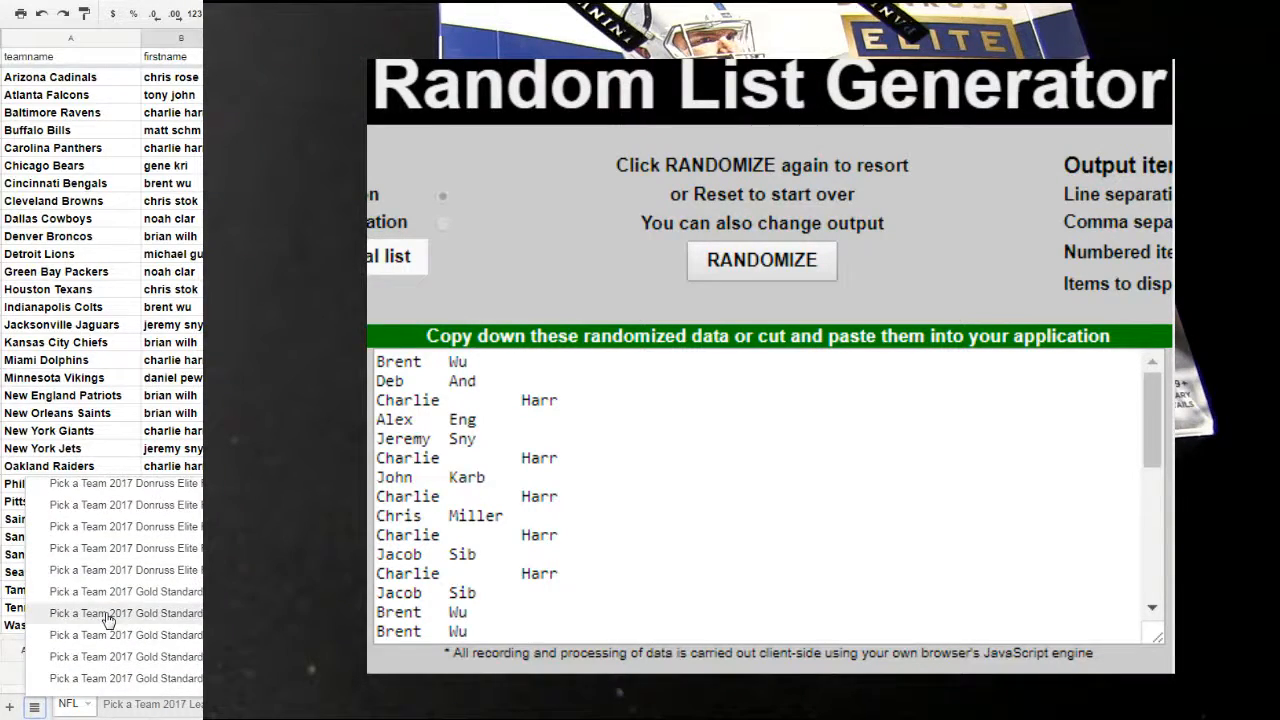